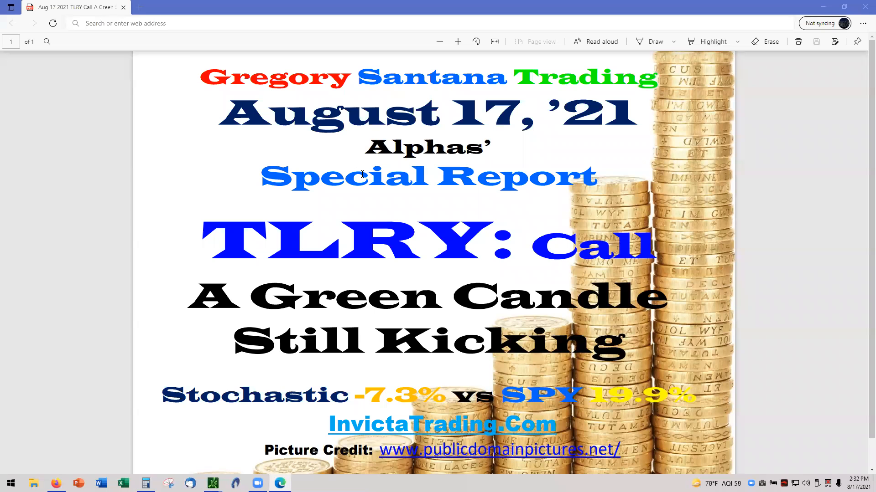
mouse_move(394, 245)
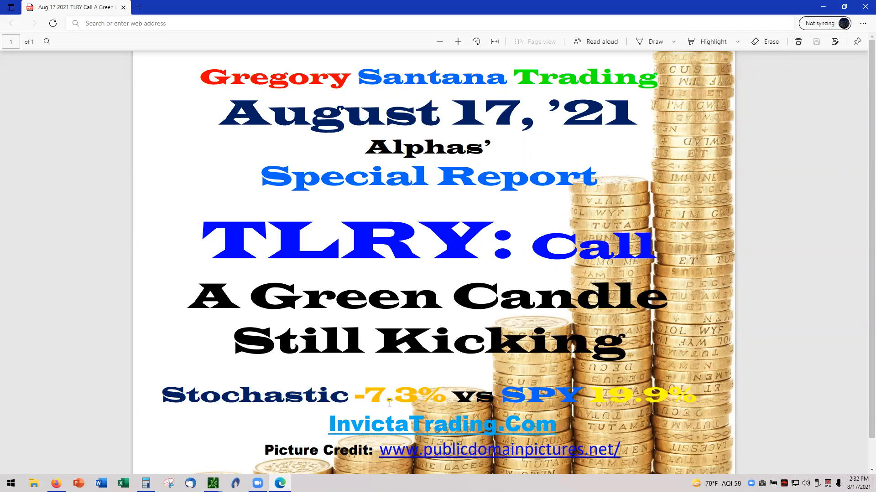
mouse_move(721, 77)
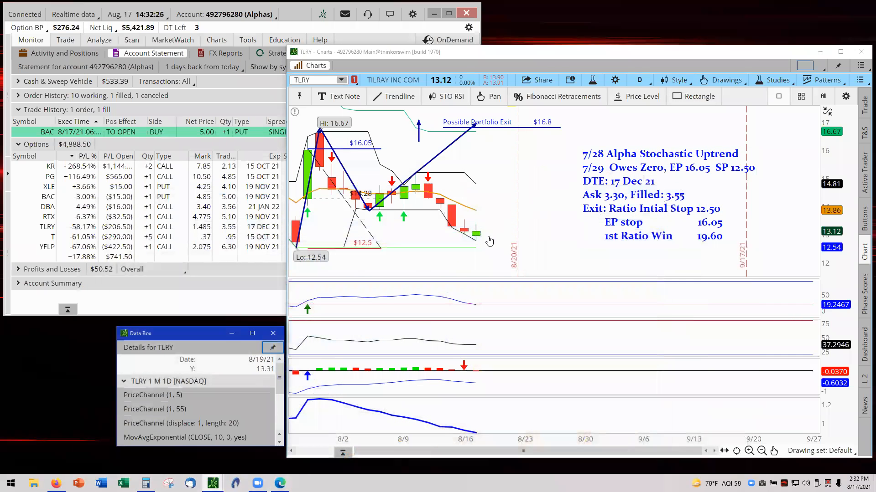
mouse_move(559, 234)
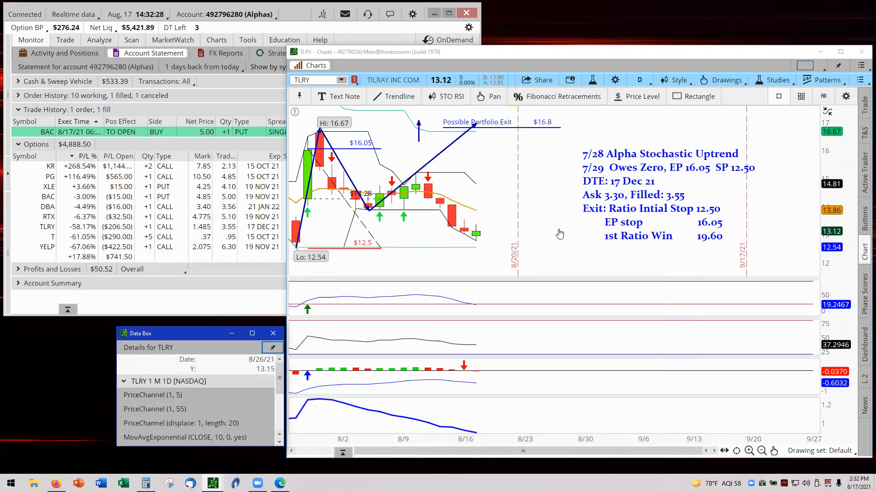
mouse_move(329, 237)
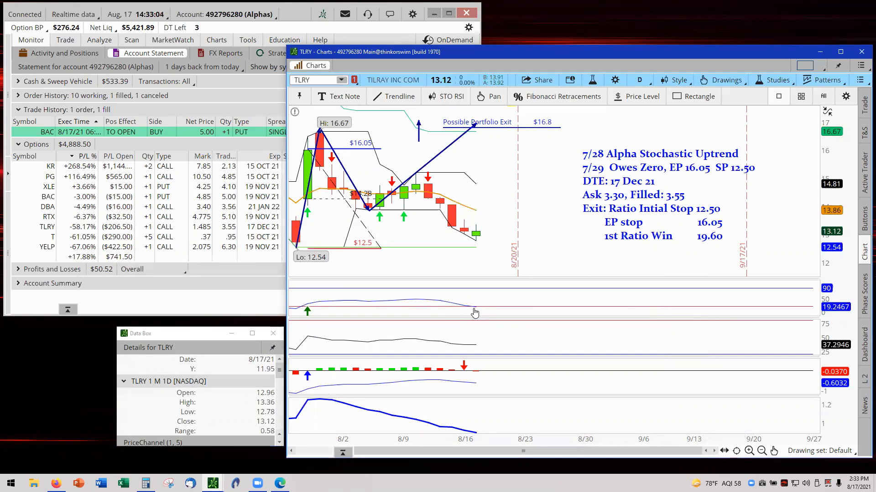
mouse_move(477, 303)
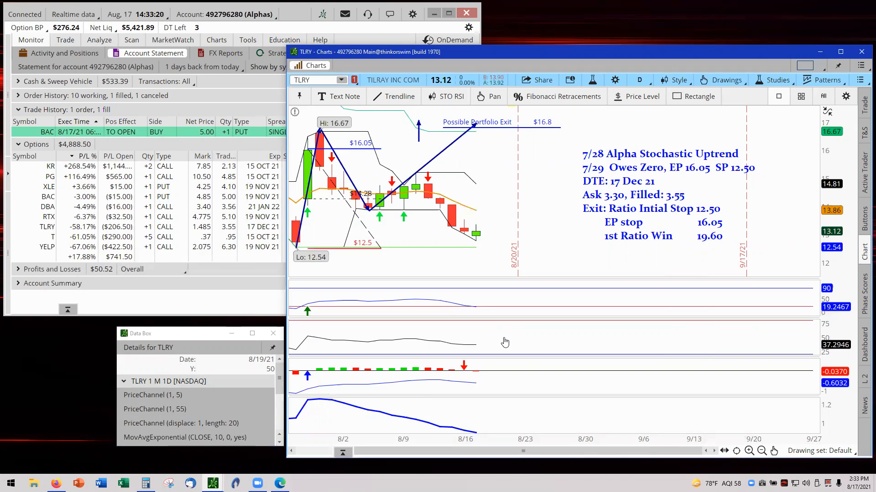
mouse_move(426, 252)
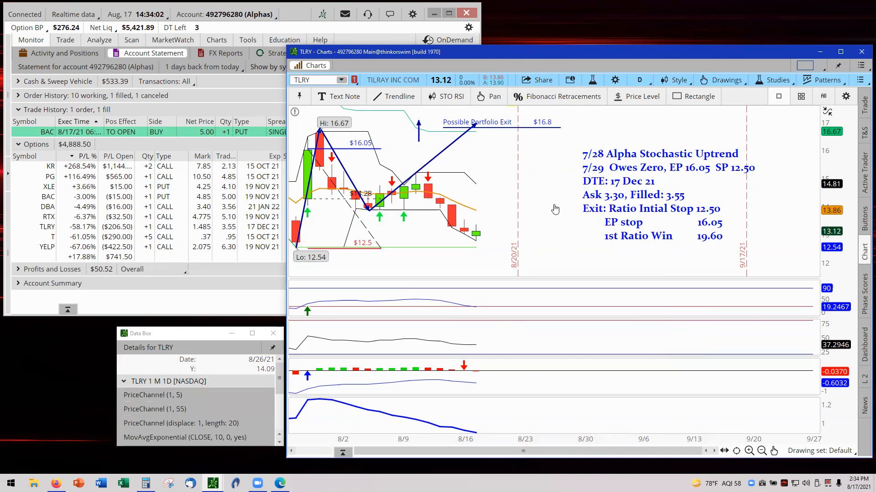
mouse_move(464, 176)
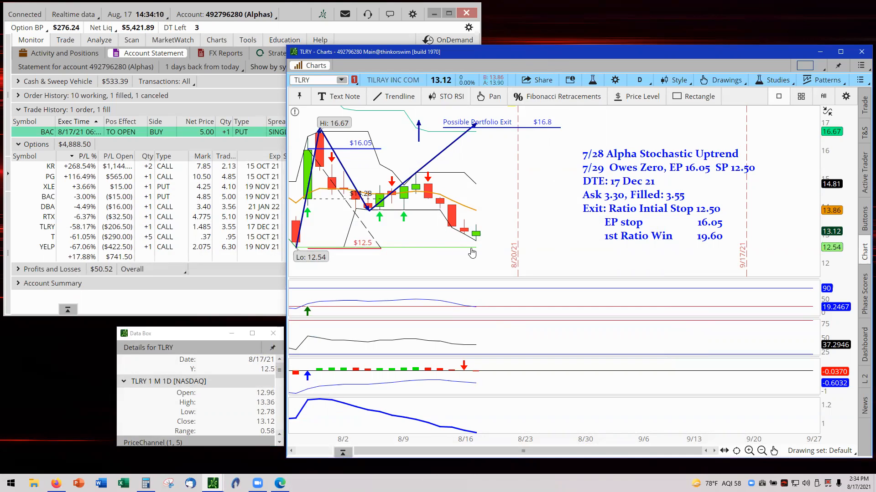
mouse_move(472, 252)
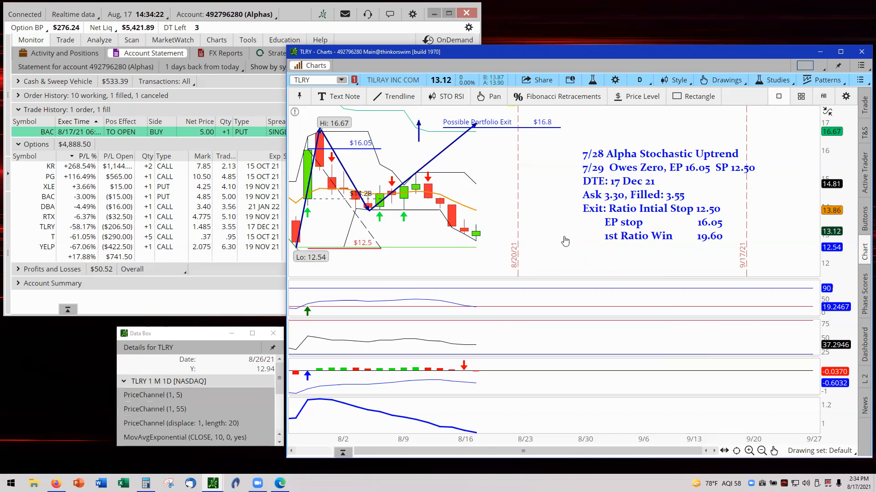
mouse_move(562, 241)
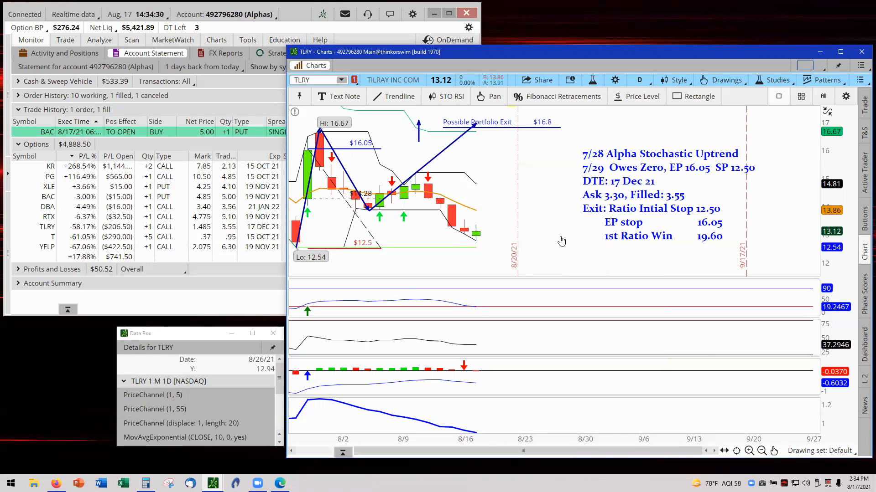
mouse_move(391, 430)
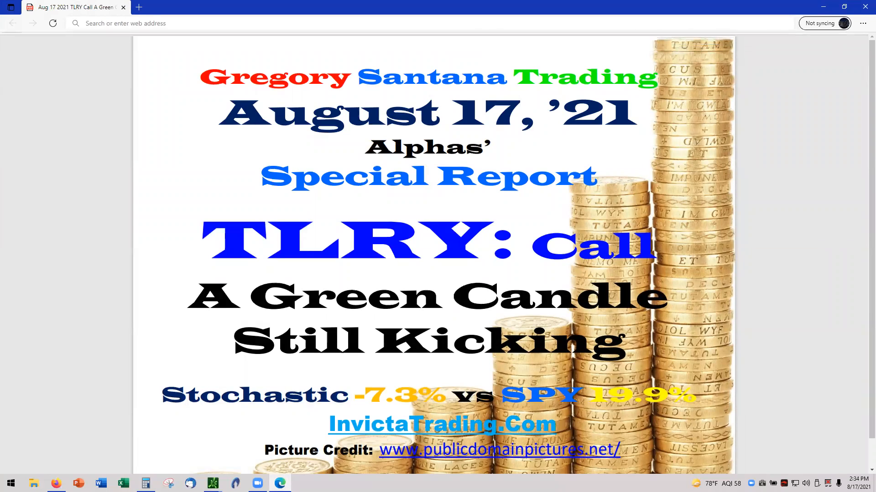
mouse_move(175, 197)
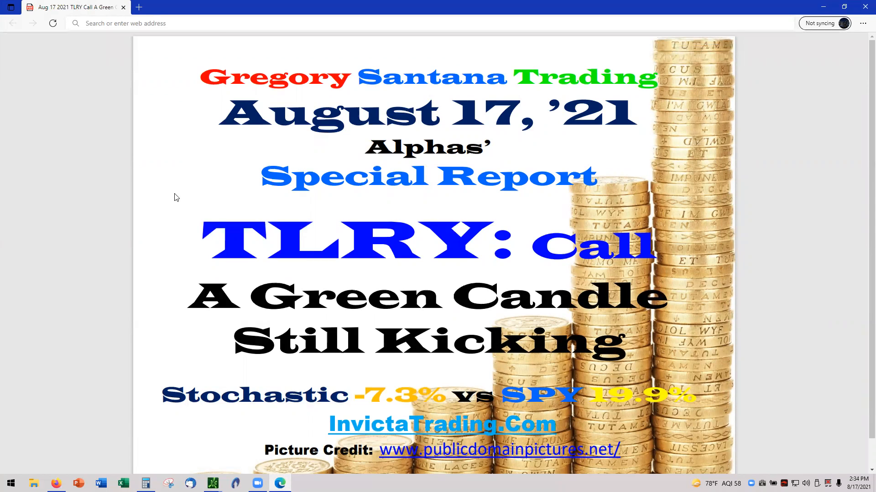